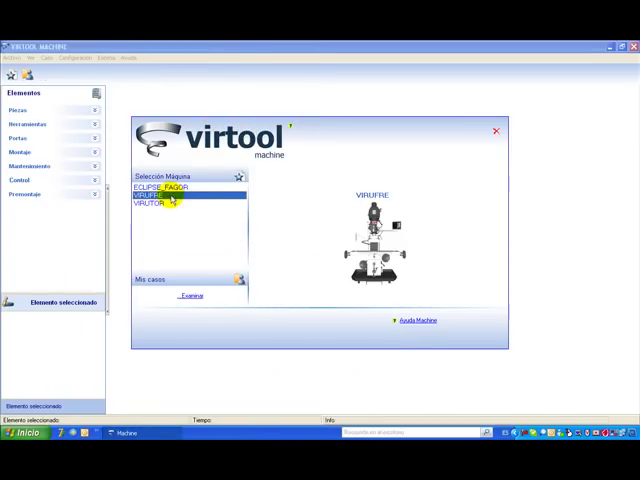
# Select the milling machine entry in the Selección Máquina startup list.
pyautogui.click(150, 204)
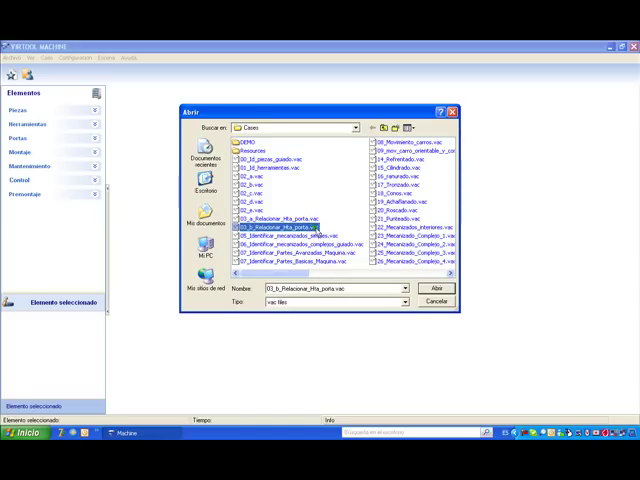
# Pick the lathe activity .vas file in the Abrir dialog.
pyautogui.click(432, 288)
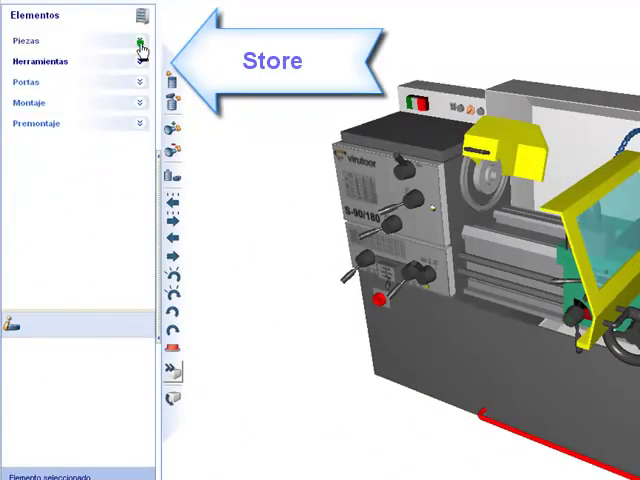
# Choose the cylinder stock workpiece from the Piezas list in the Elementos panel.
pyautogui.click(24, 42)
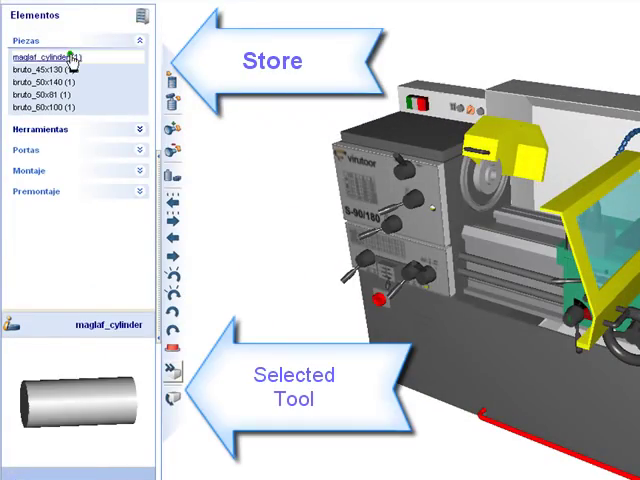
pyautogui.click(44, 108)
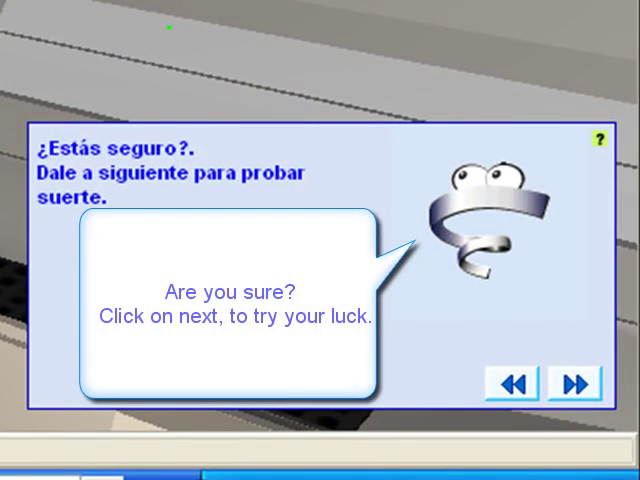
# Advance past the assistant's loose-workpiece warning to reach the CNC control panel.
pyautogui.click(576, 384)
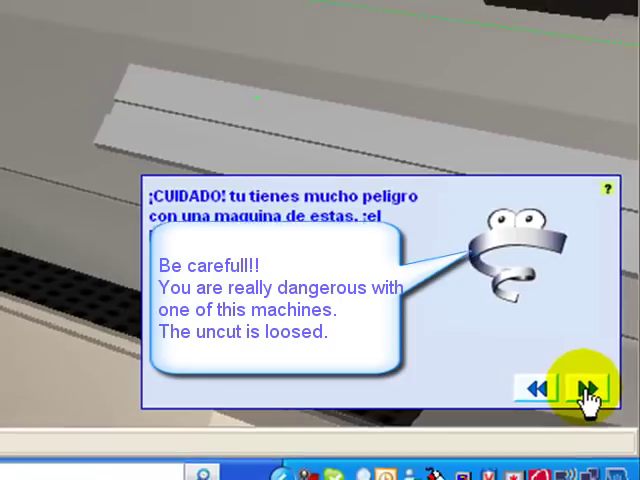
pyautogui.click(584, 388)
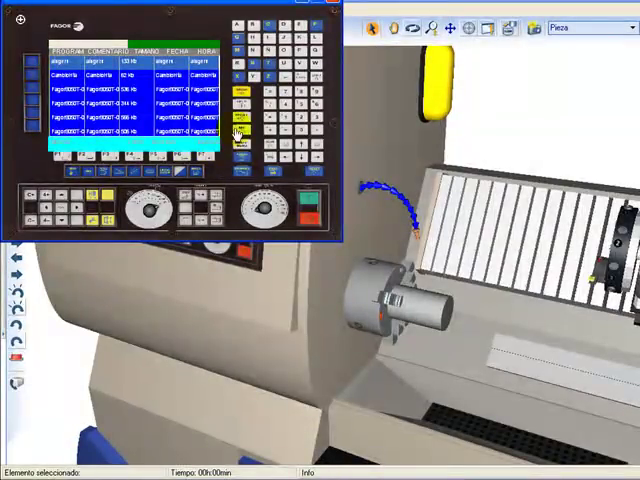
# Switch the CNC display to the position coordinates and program status screen.
pyautogui.click(304, 204)
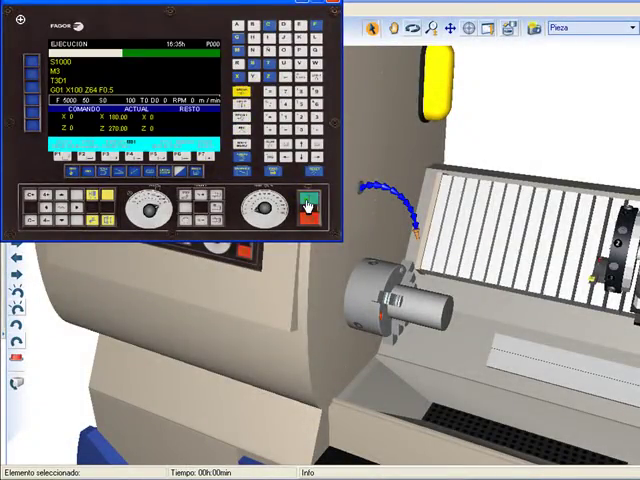